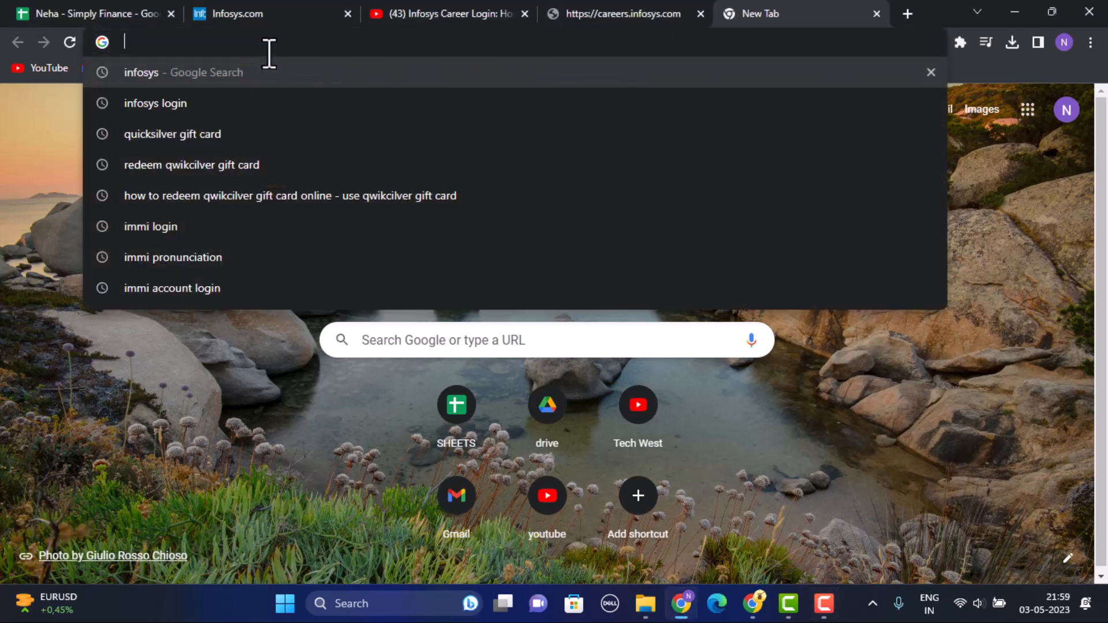
pyautogui.write('https://careers.infosys.com/PlacementPortal/Aspx/Login/PLPortalLogin.aspx')
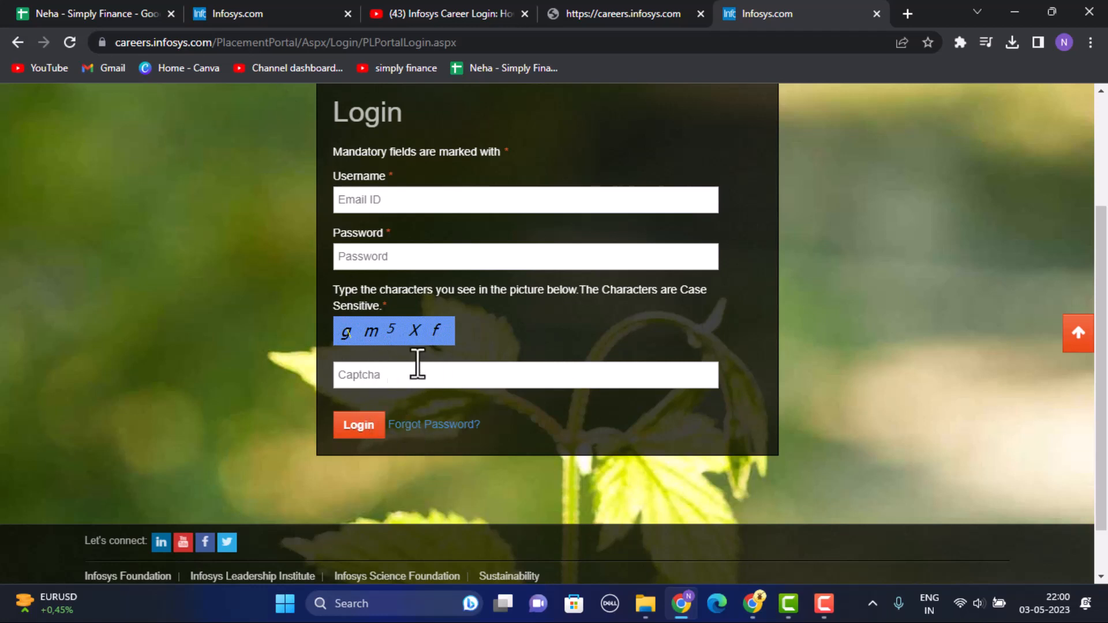
pyautogui.moveTo(416, 364)
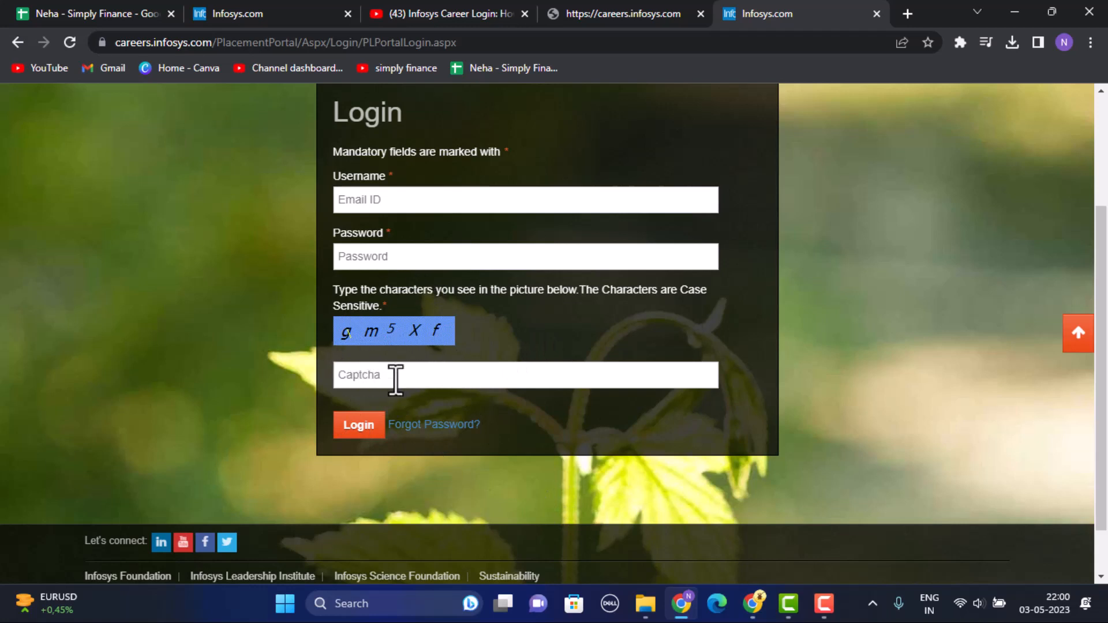
pyautogui.moveTo(456, 374)
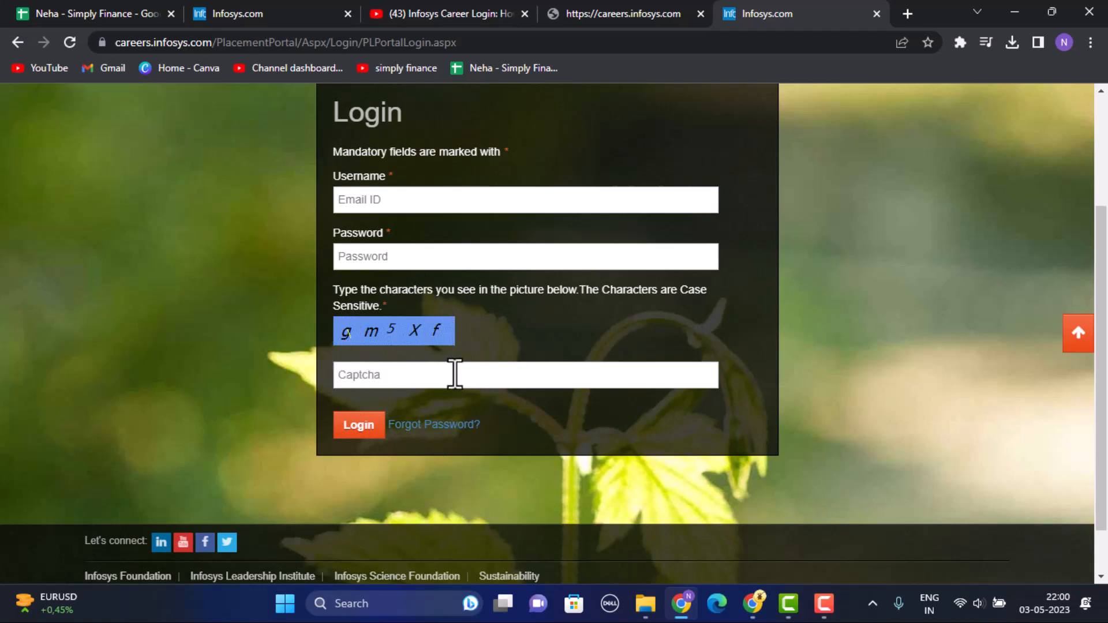
pyautogui.moveTo(393, 420)
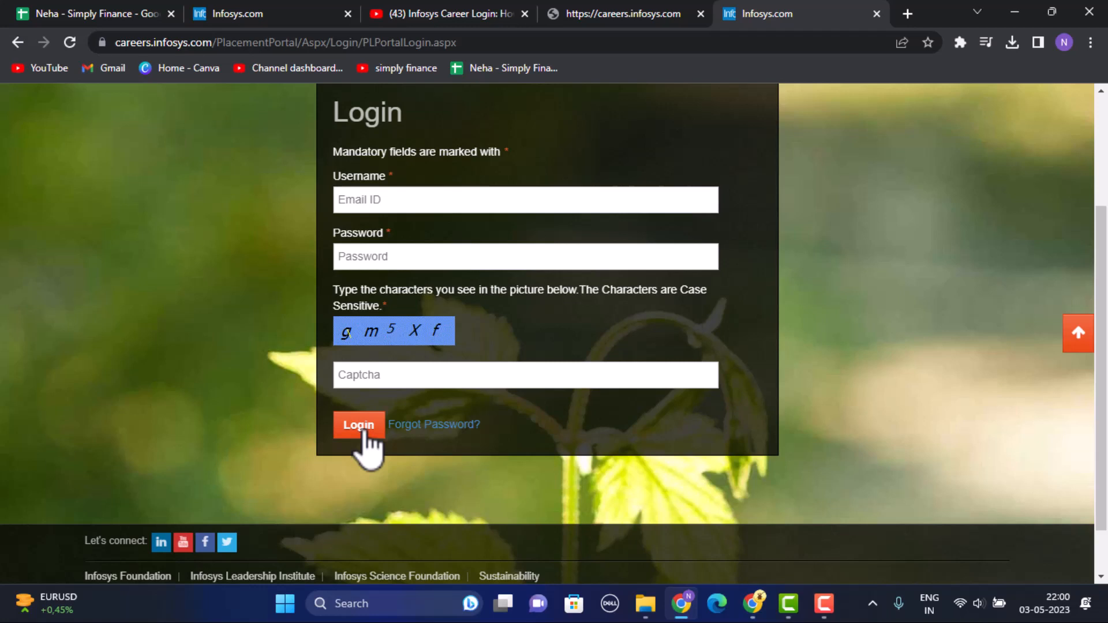
pyautogui.moveTo(338, 411)
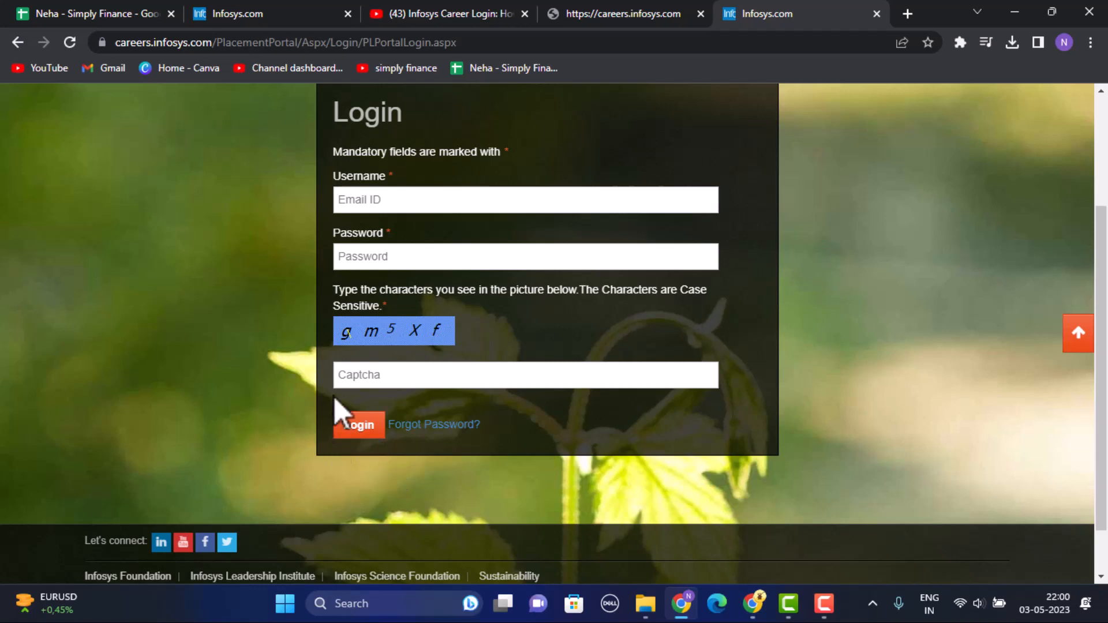
pyautogui.moveTo(404, 449)
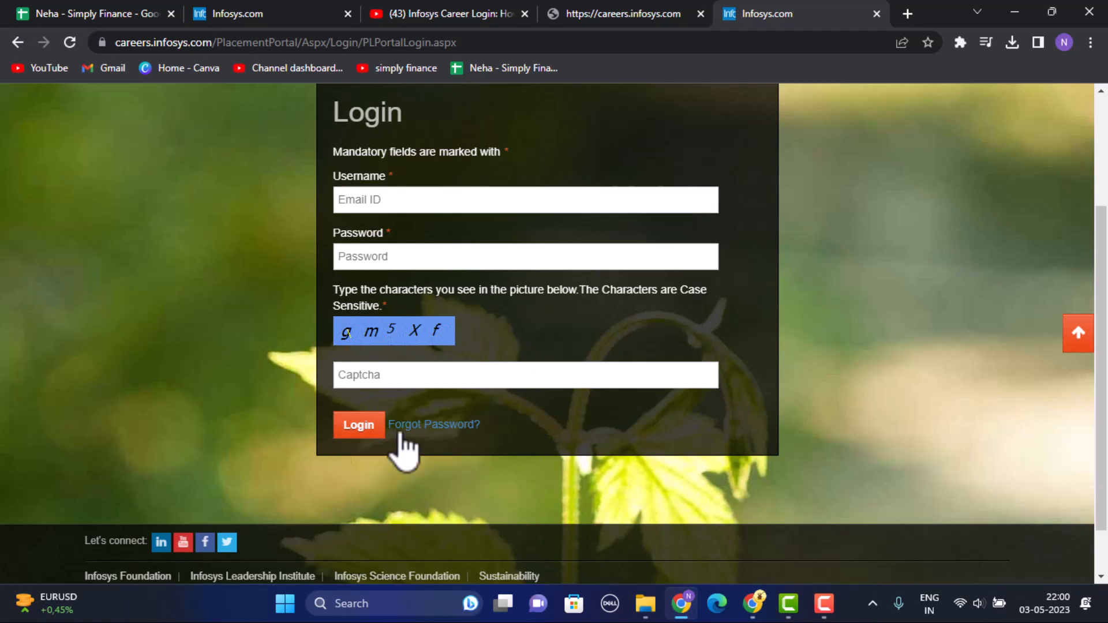
pyautogui.moveTo(470, 446)
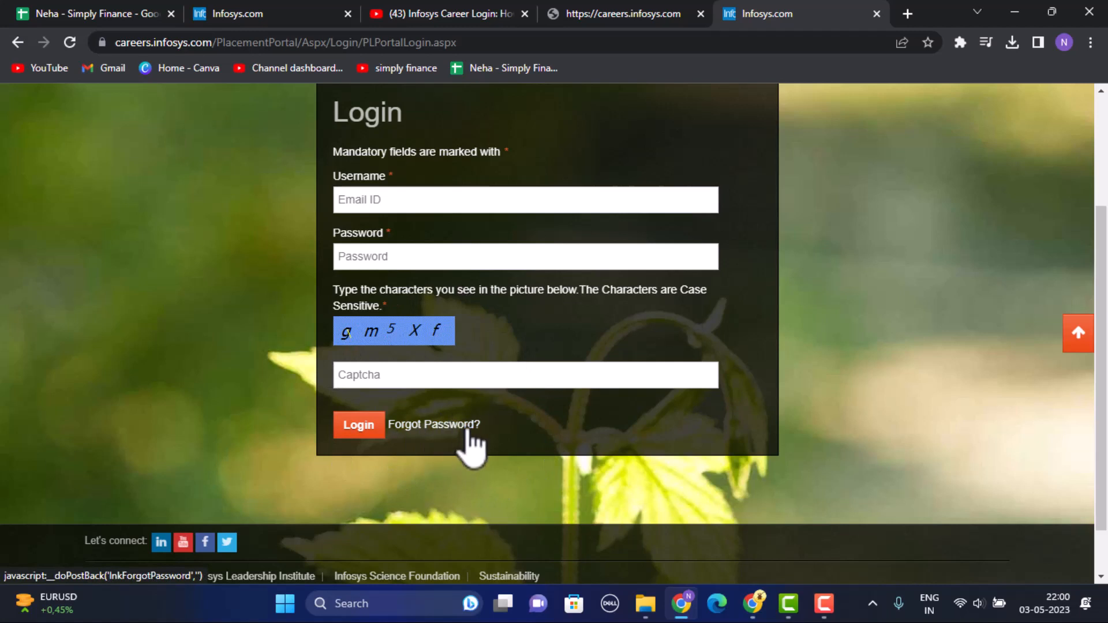
pyautogui.moveTo(579, 463)
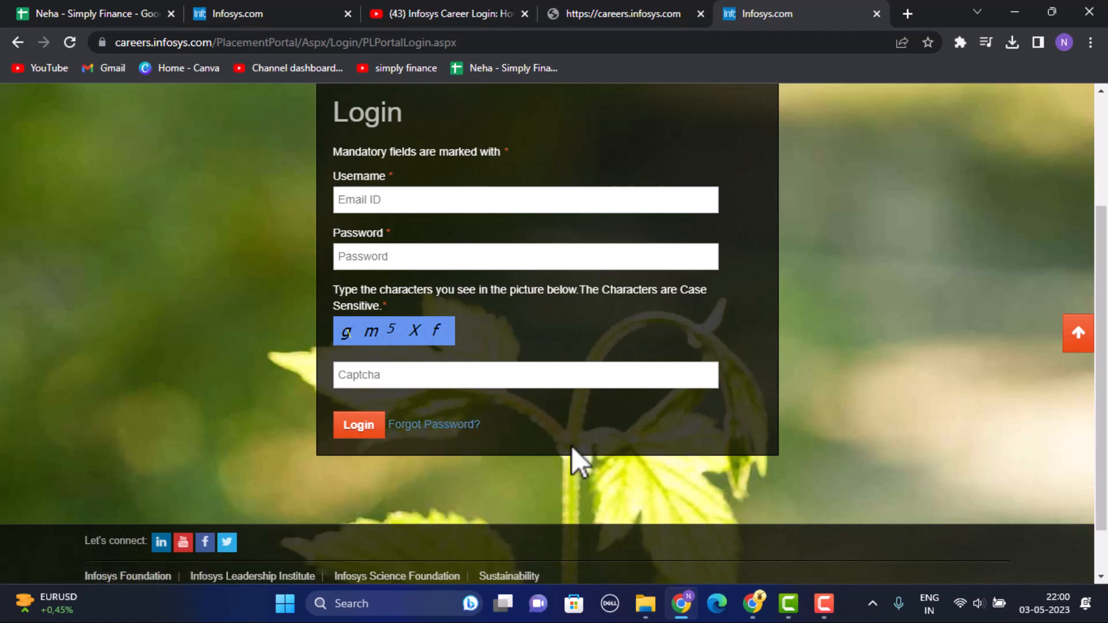
pyautogui.moveTo(553, 459)
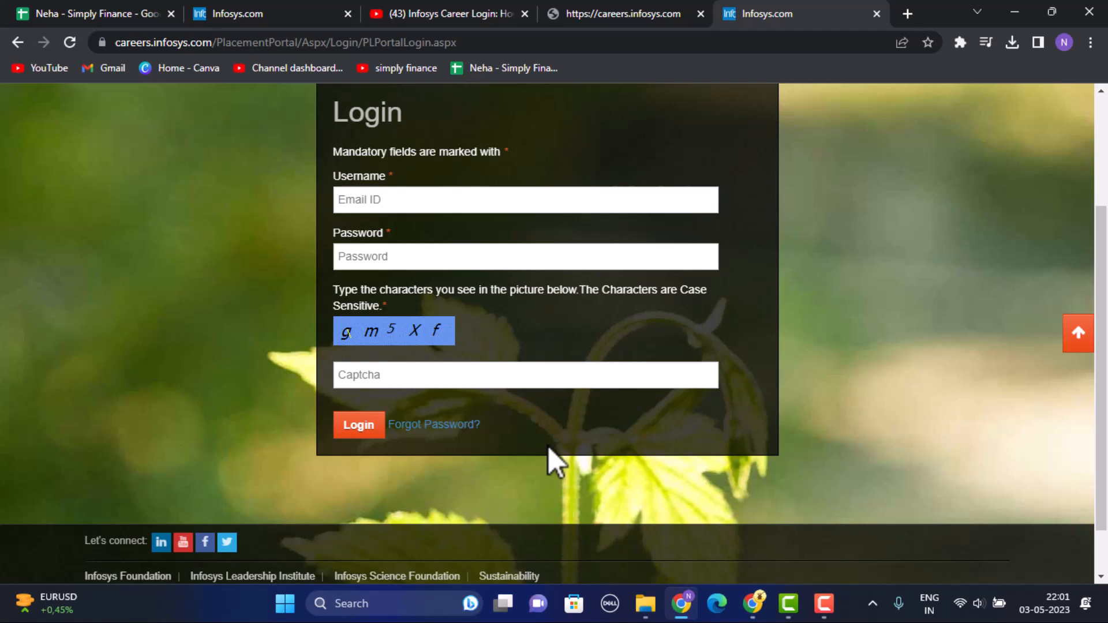
pyautogui.moveTo(562, 467)
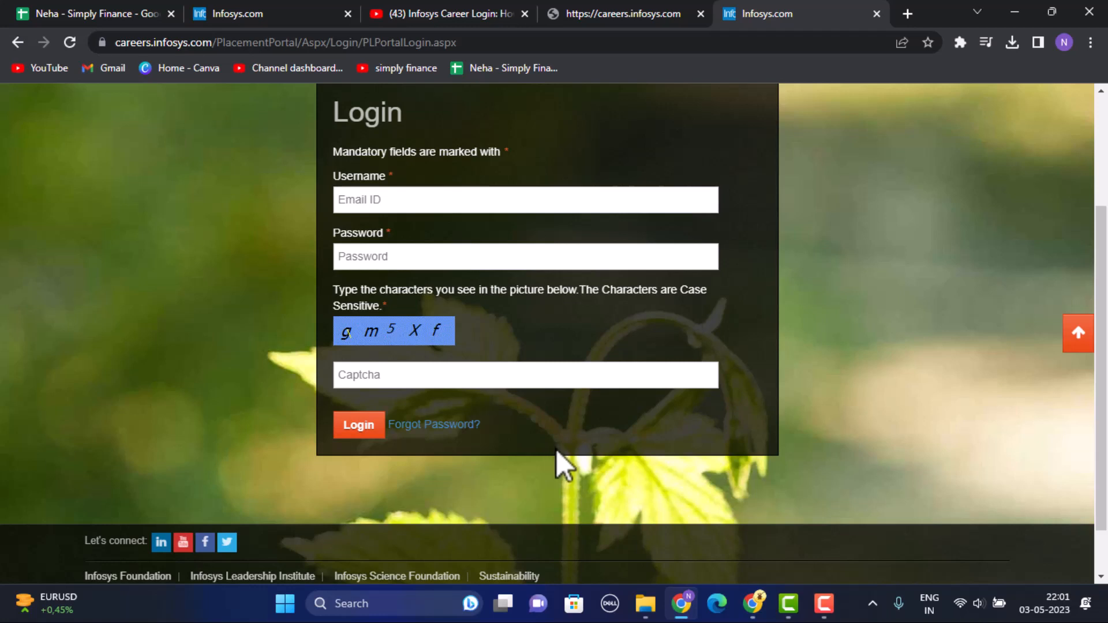